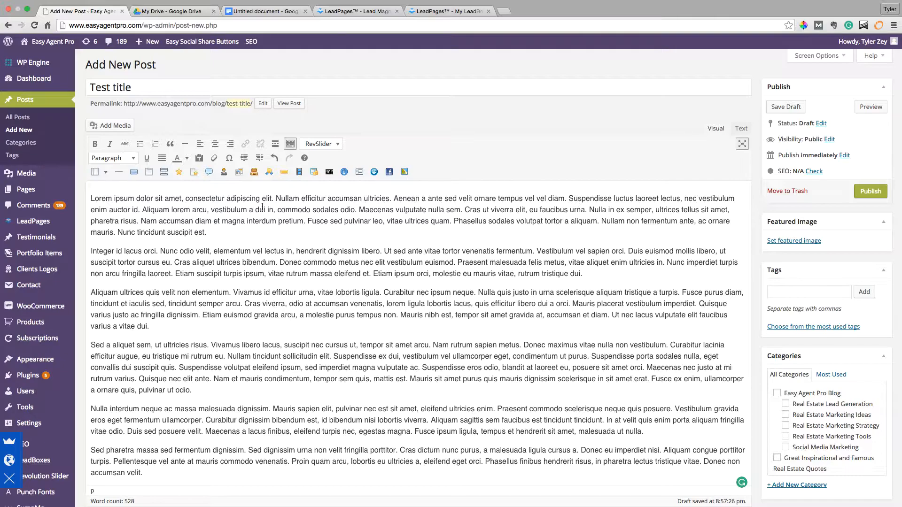
- Add 'Short intro' and 'LEAD LINK' lines above the lorem ipsum body of the 'Test title' draft
{"action": "scroll", "scroll_direction": "down", "scroll_amount": 3}
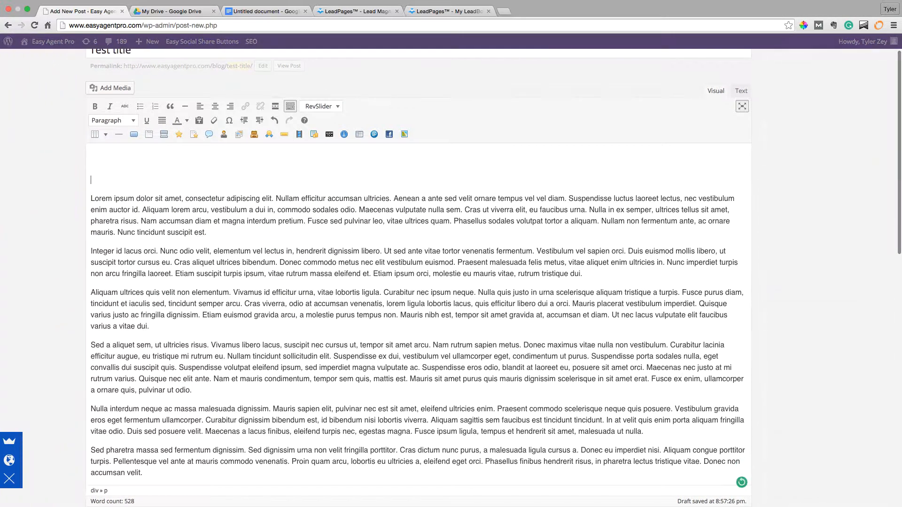
{"action": "type", "text": "Short intro"}
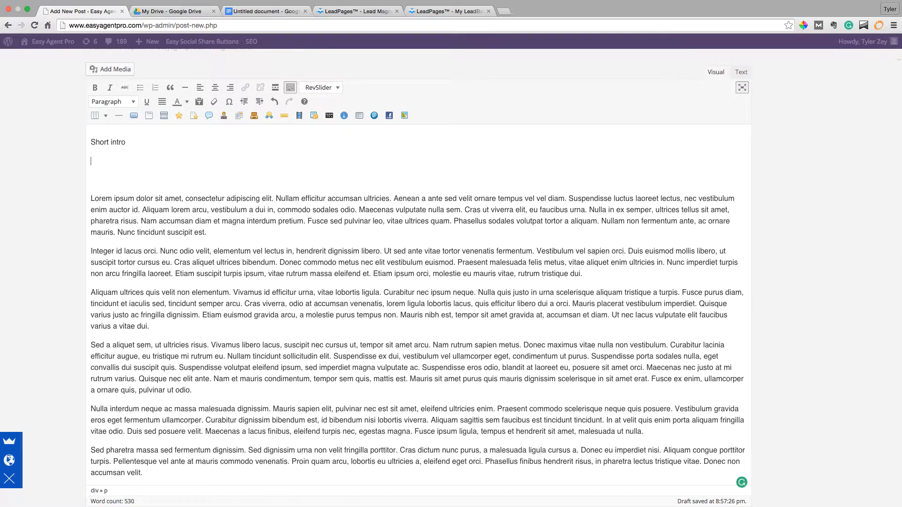
{"action": "type", "text": "LINK"}
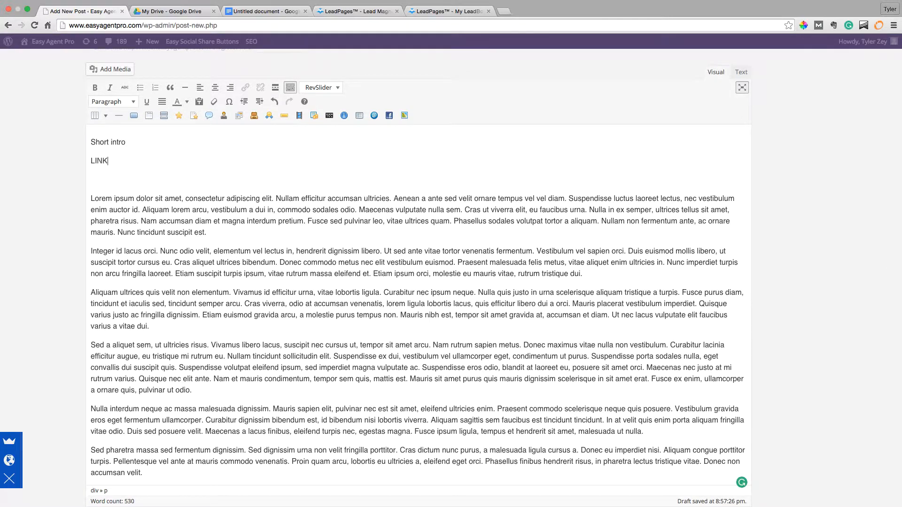
{"action": "type", "text": "LEAD"}
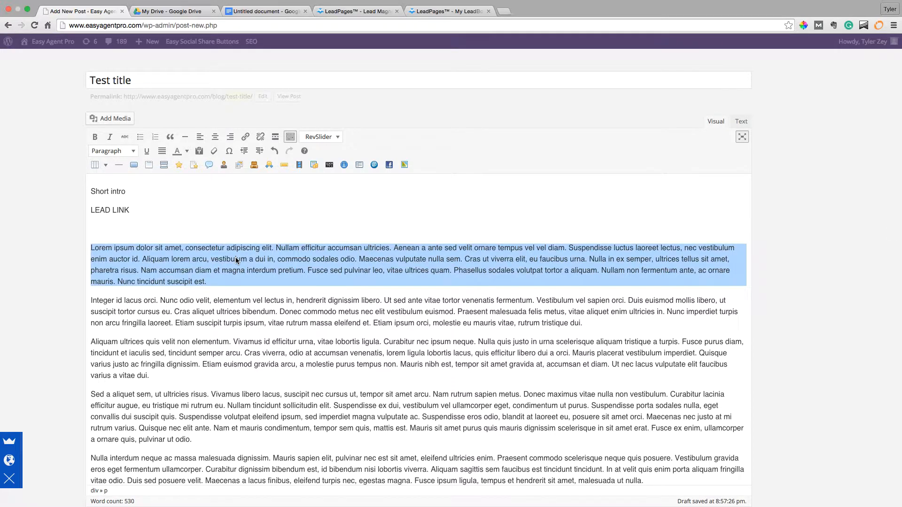
{"action": "scroll", "scroll_direction": "down", "scroll_amount": 3}
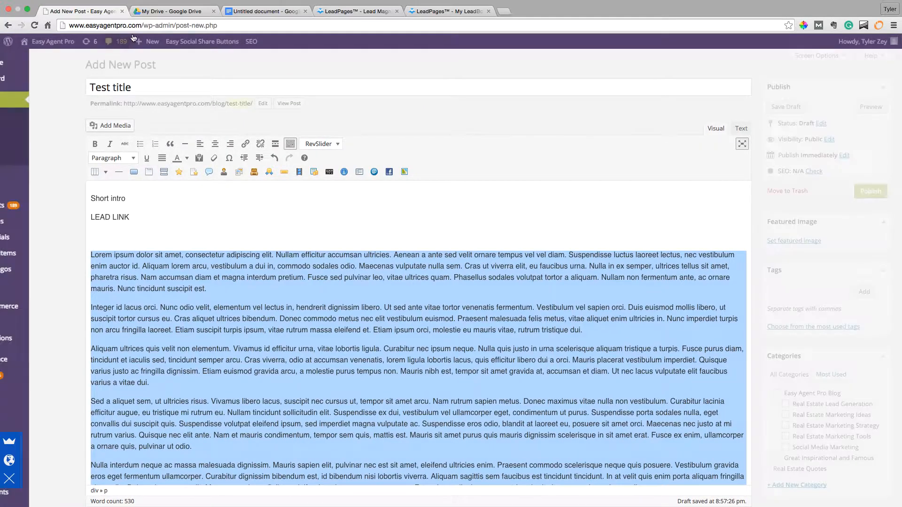
- Bring up the untitled Google Doc holding the post's lorem ipsum body via the Drive tab
{"action": "left_click", "coordinate": [174, 11]}
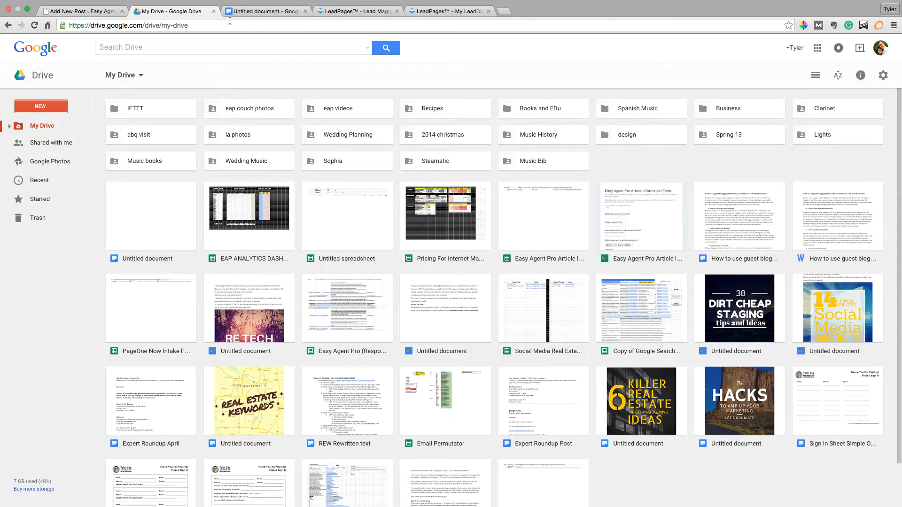
{"action": "left_click", "coordinate": [269, 11]}
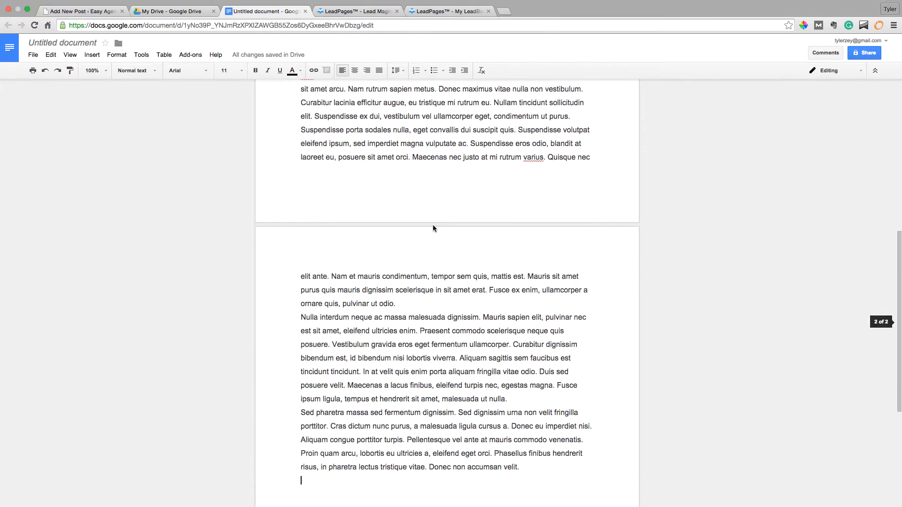
{"action": "mouse_move", "coordinate": [33, 70]}
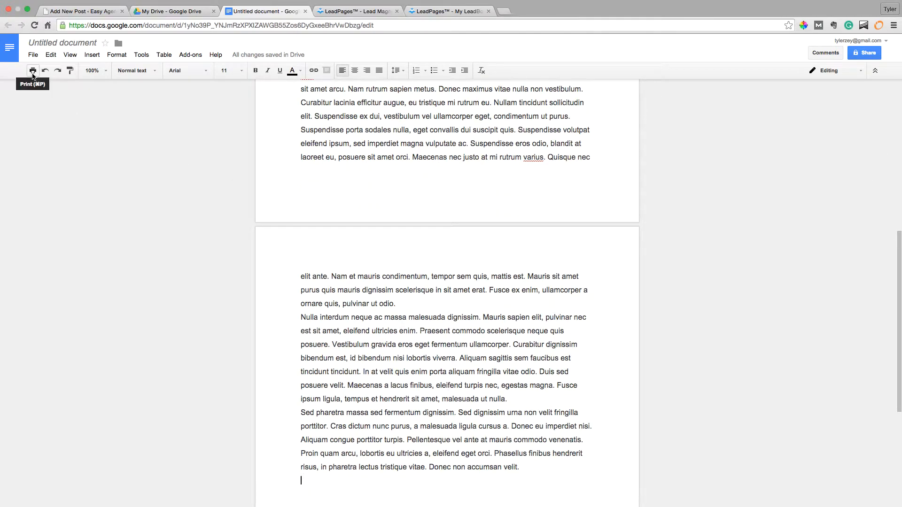
- Print the document to Save as PDF, naming it 'real estate' in Downloads, and move to LeadPages
{"action": "left_click", "coordinate": [33, 70]}
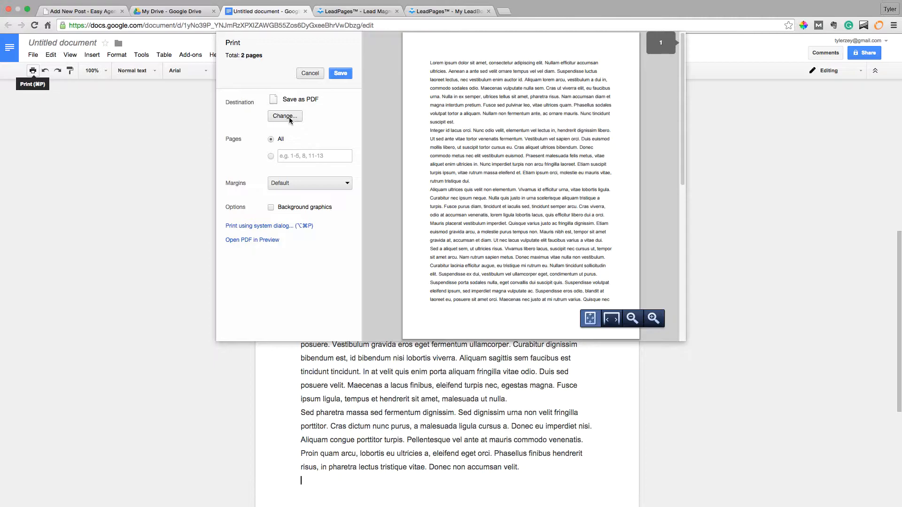
{"action": "left_click", "coordinate": [284, 117]}
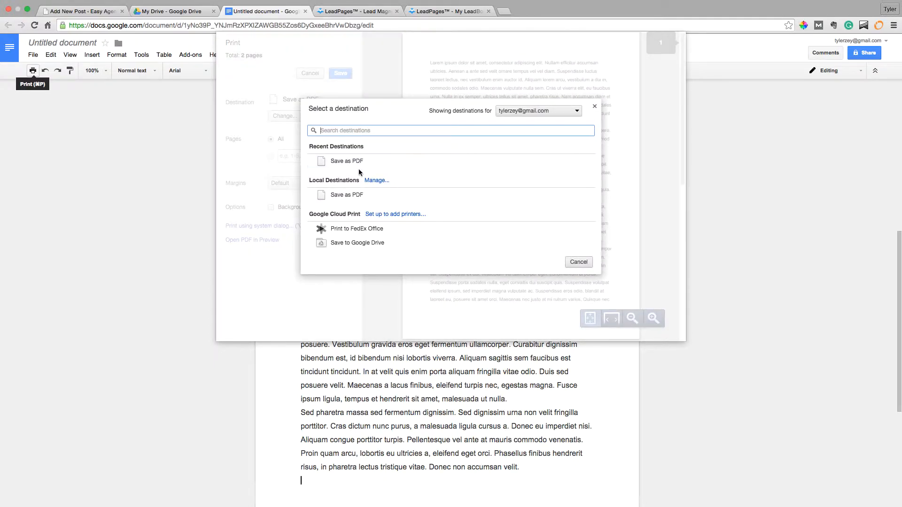
{"action": "left_click", "coordinate": [579, 262]}
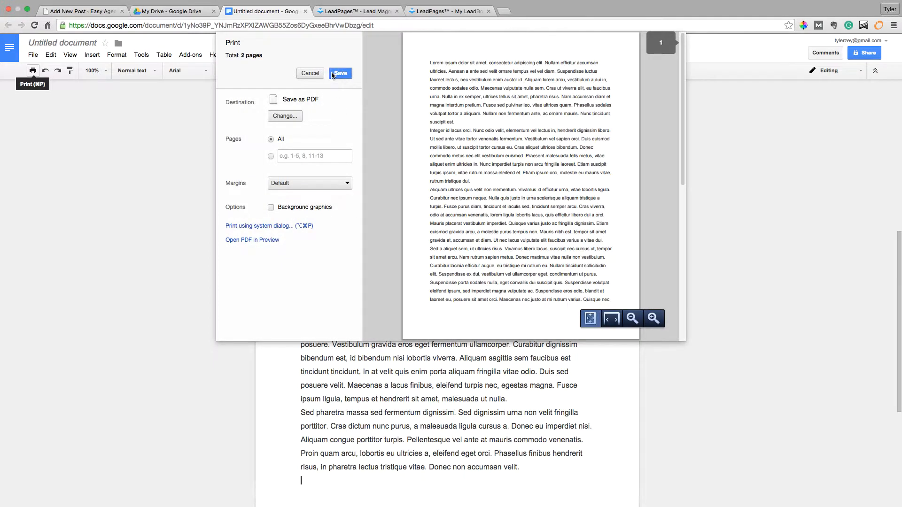
{"action": "left_click", "coordinate": [340, 73]}
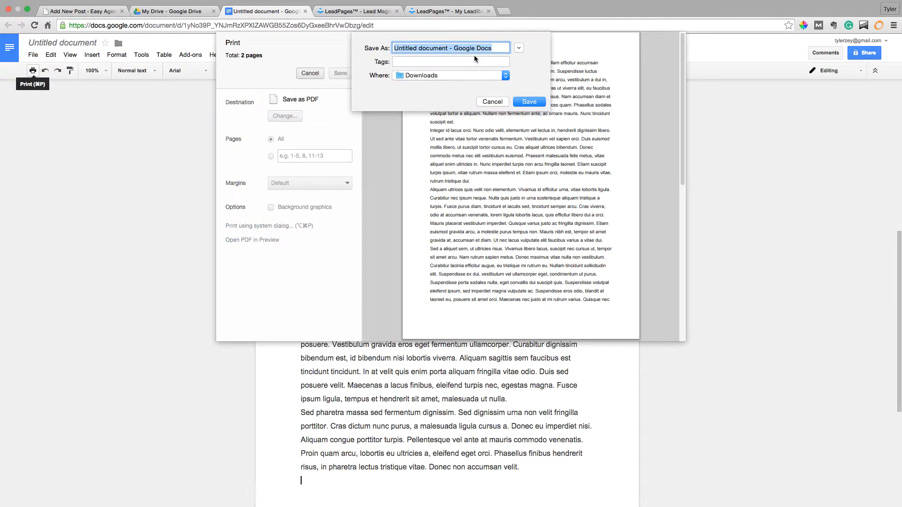
{"action": "type", "text": "real estate"}
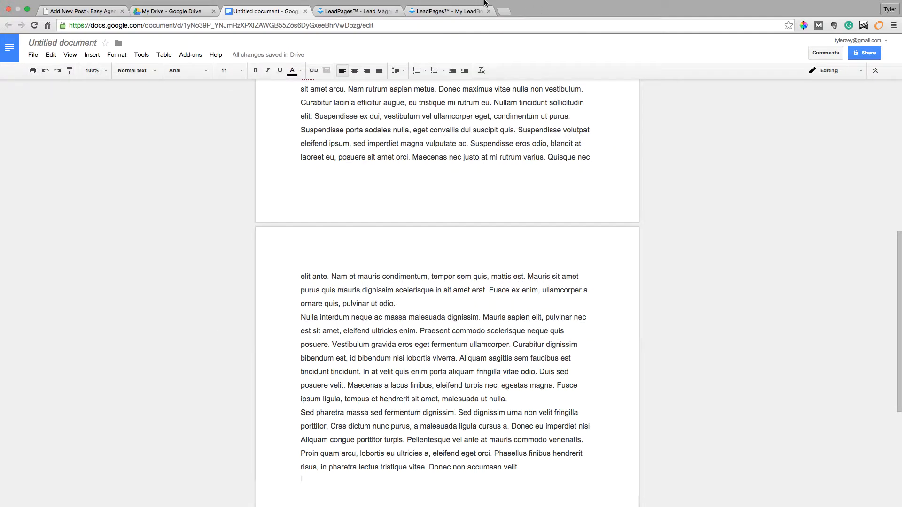
{"action": "left_click", "coordinate": [361, 12]}
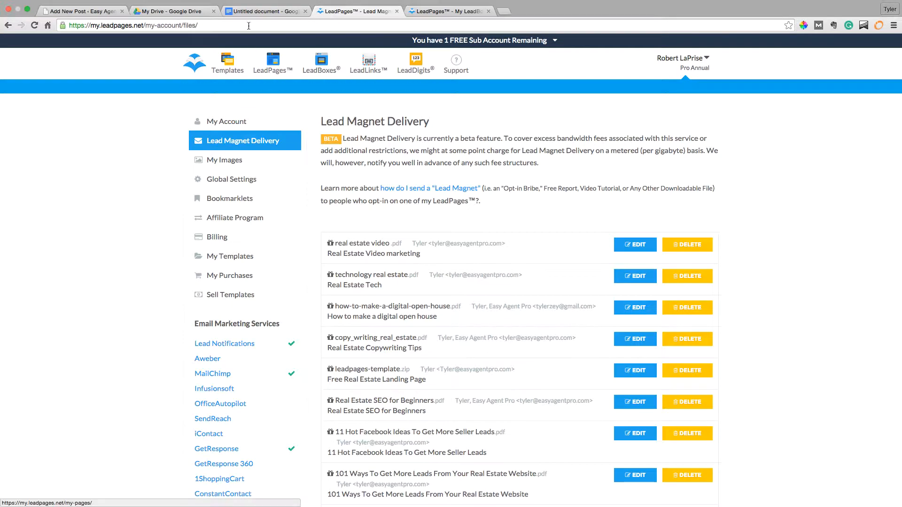
- Reach the Lead Magnet Delivery page from the LeadPages account menu
{"action": "left_click", "coordinate": [265, 11]}
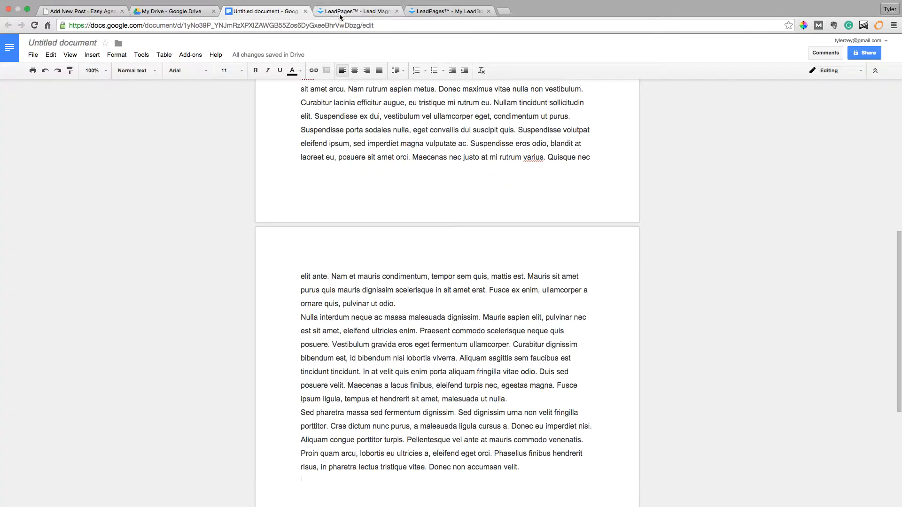
{"action": "left_click", "coordinate": [357, 11]}
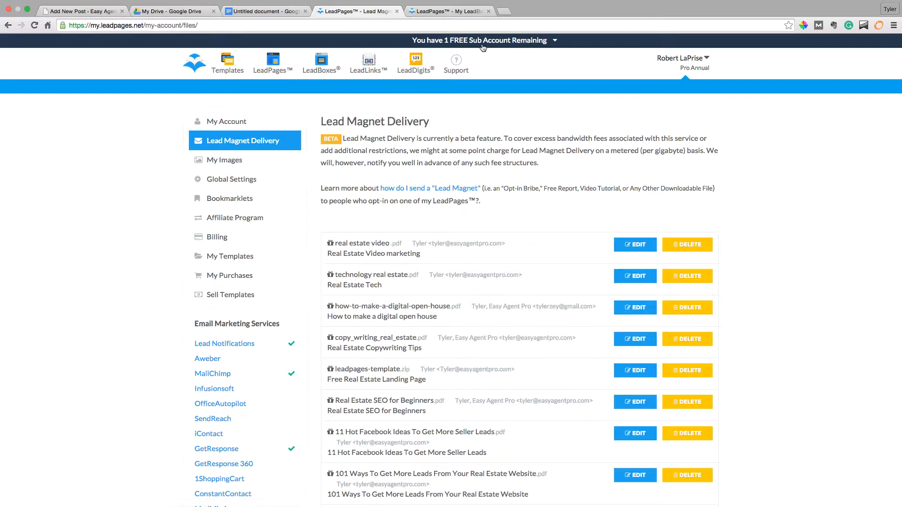
{"action": "mouse_move", "coordinate": [409, 136]}
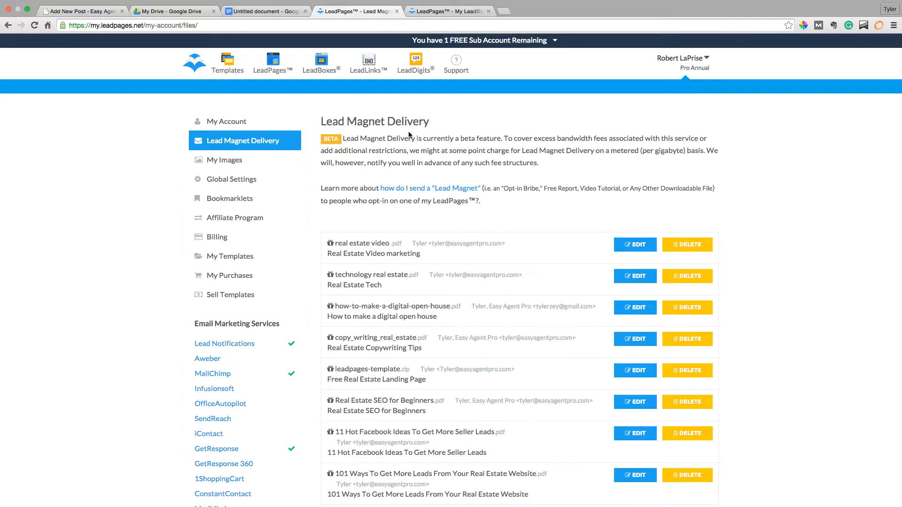
{"action": "scroll", "scroll_direction": "down", "scroll_amount": 3}
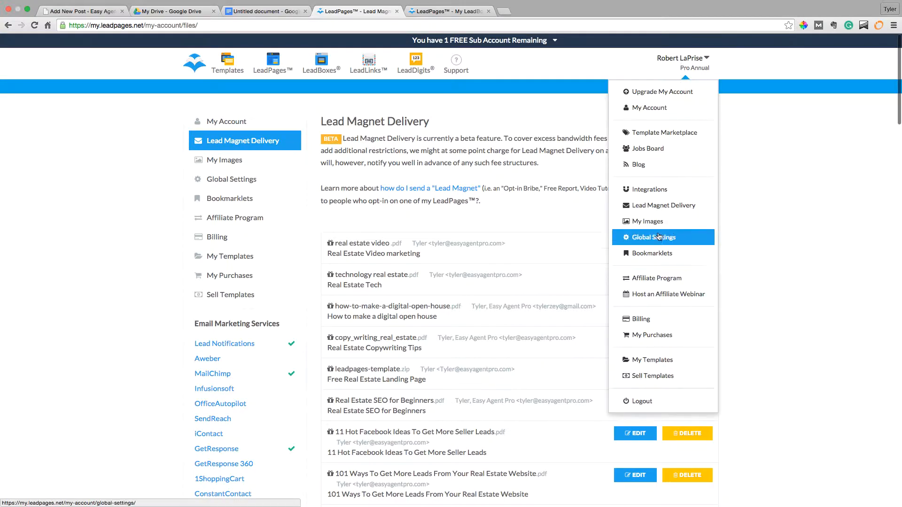
{"action": "mouse_move", "coordinate": [650, 208]}
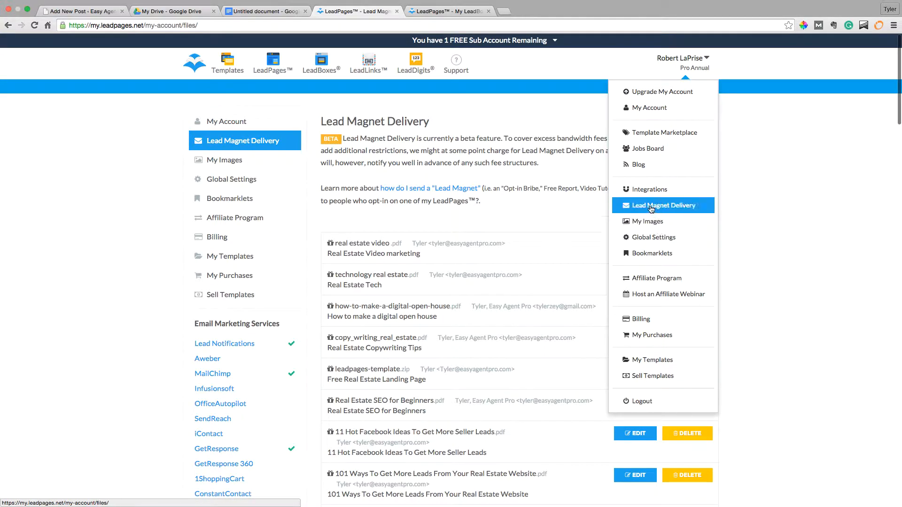
{"action": "left_click", "coordinate": [574, 195]}
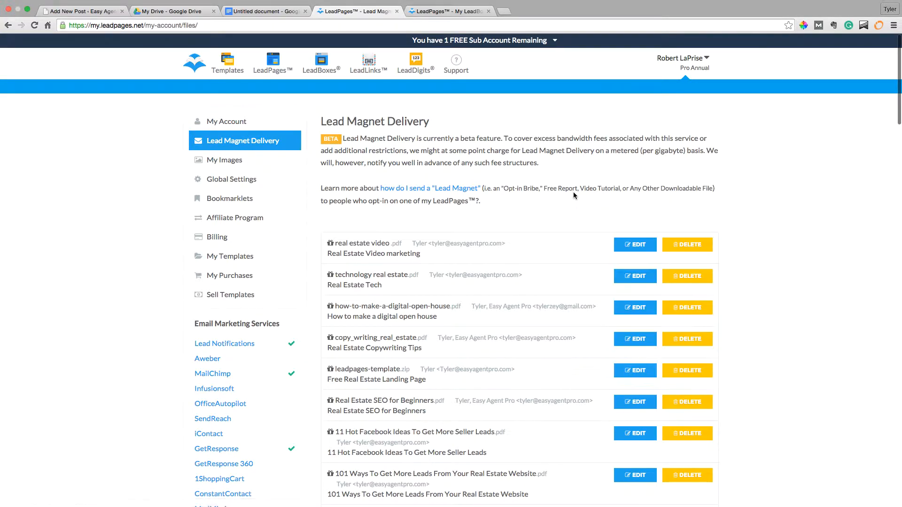
- Upload real estate video tut.pdf from Downloads as a new lead magnet file
{"action": "scroll", "scroll_direction": "down", "scroll_amount": 3}
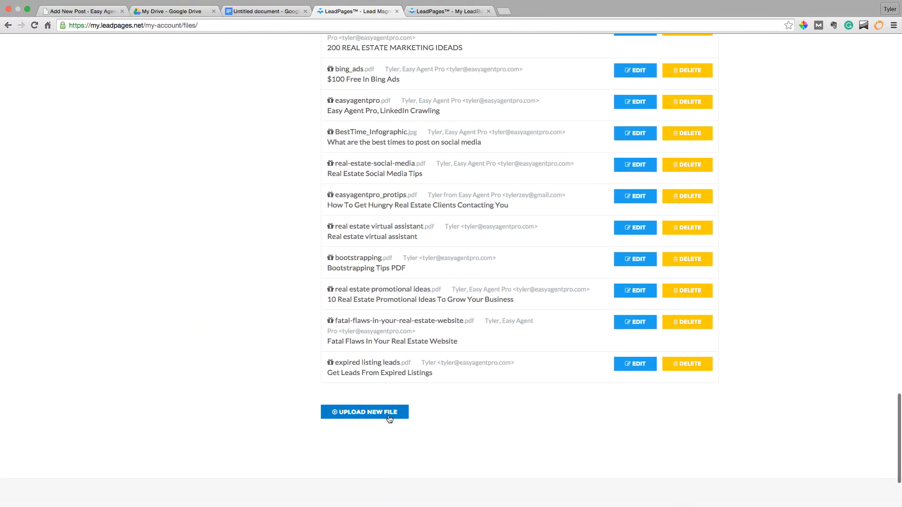
{"action": "left_click", "coordinate": [364, 412]}
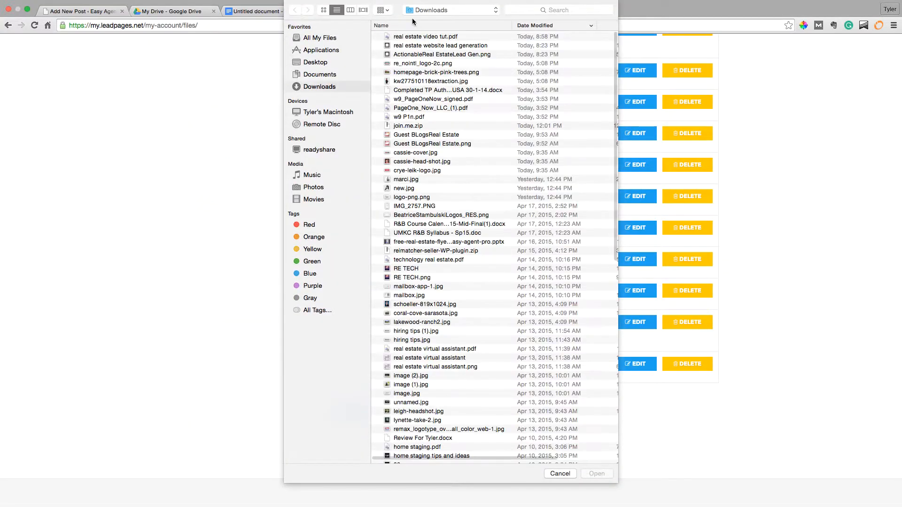
{"action": "left_click", "coordinate": [422, 36]}
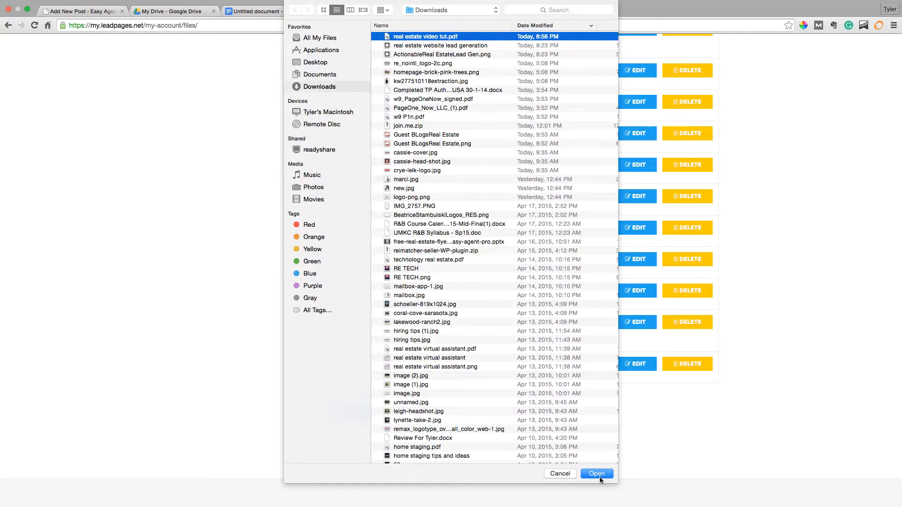
{"action": "left_click", "coordinate": [596, 474]}
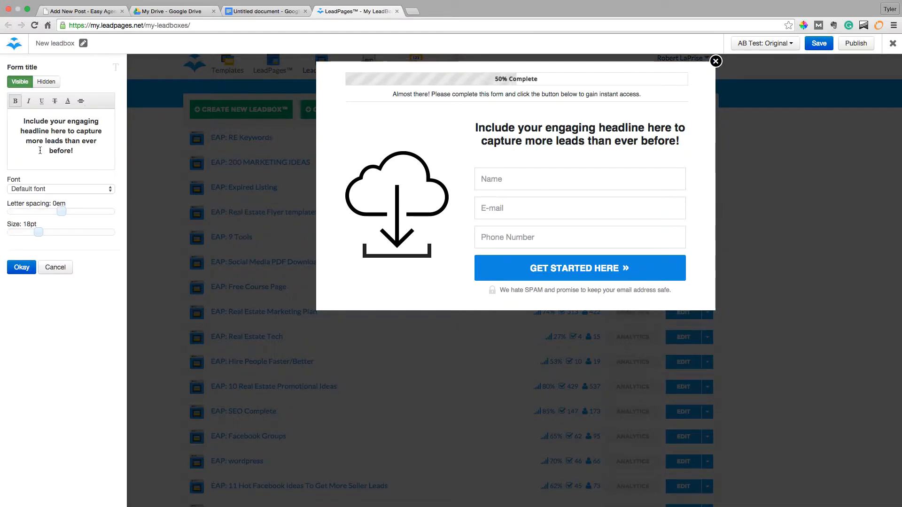
- Set the Real Estate Logos image and the headline 'Claim your free real estate logo guide:' on the LeadBox
{"action": "type", "text": "En"}
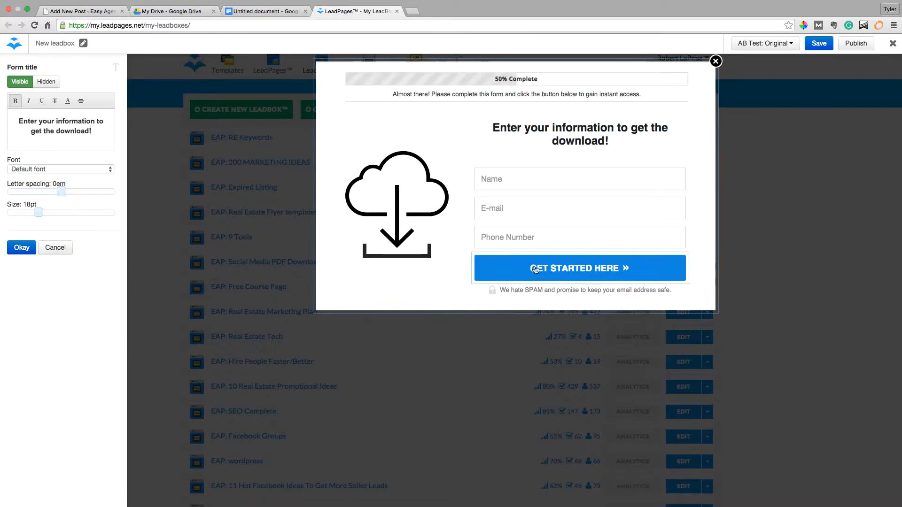
{"action": "left_click", "coordinate": [581, 268]}
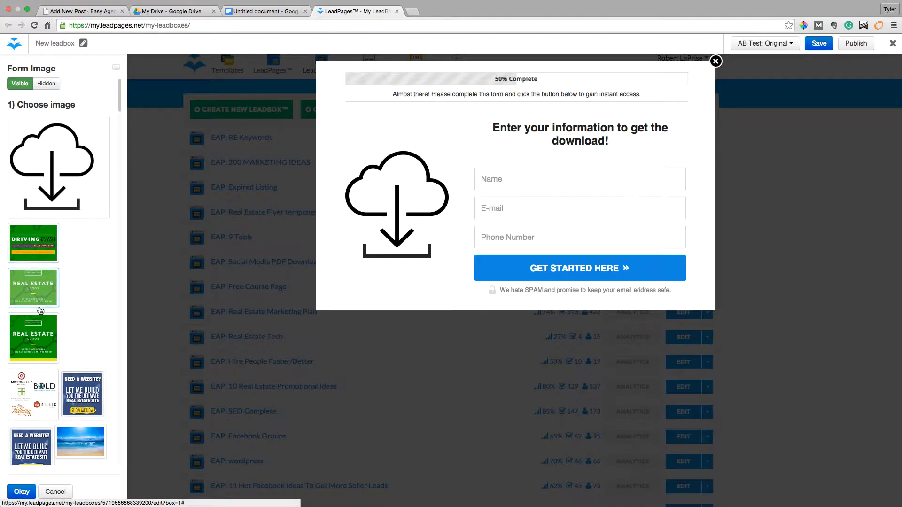
{"action": "left_click", "coordinate": [33, 288]}
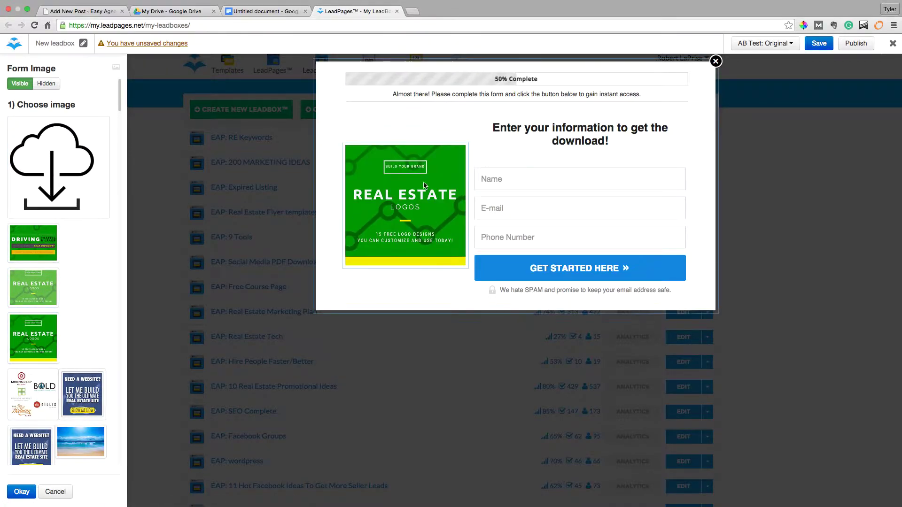
{"action": "left_click", "coordinate": [580, 133]}
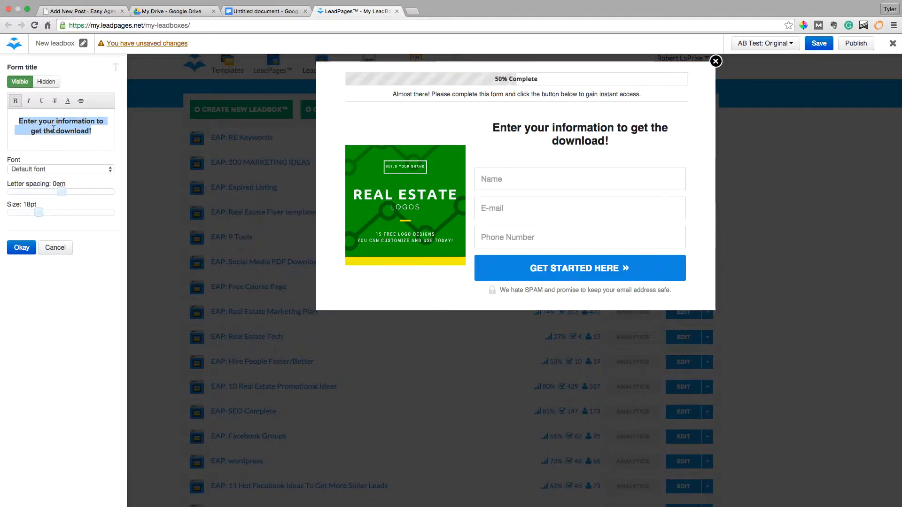
{"action": "type", "text": "Claim your free real estate logo guide:"}
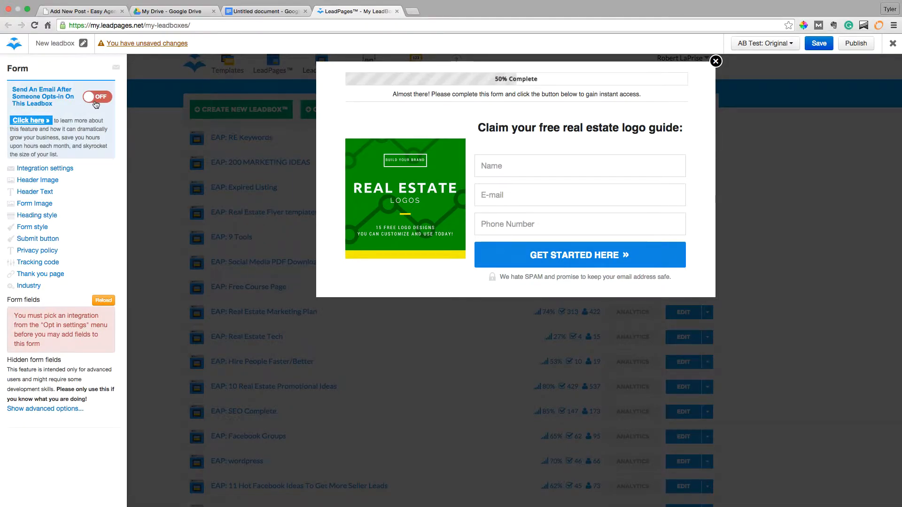
- Switch 'Send An Email After Someone Opts-In On This Leadbox' to ON
{"action": "left_click", "coordinate": [96, 96]}
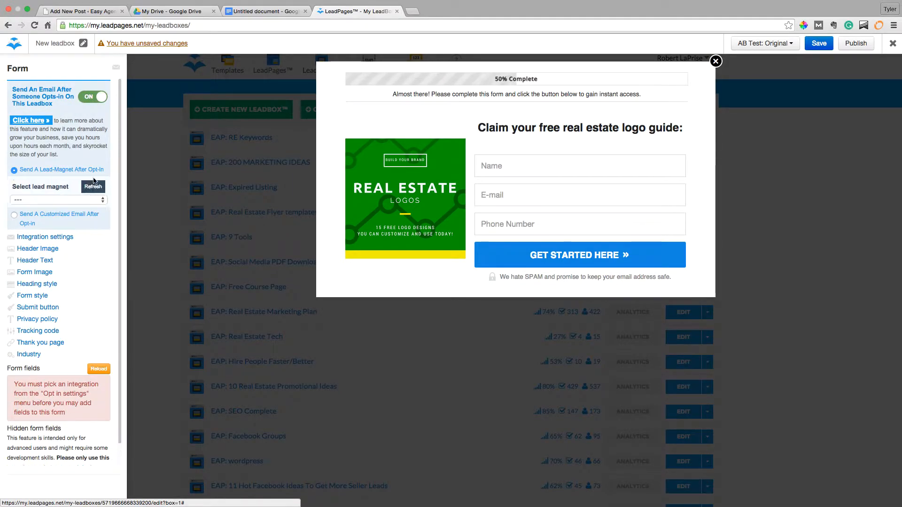
{"action": "mouse_move", "coordinate": [94, 135]}
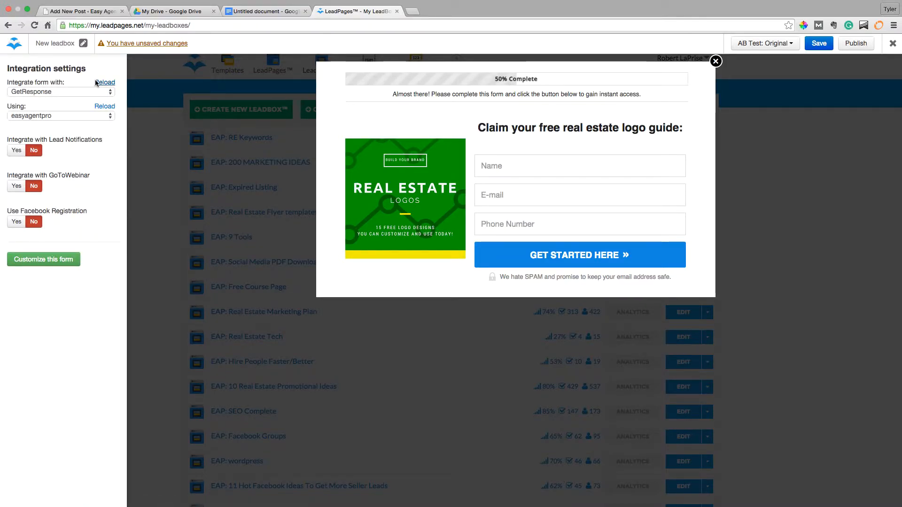
- Customize the GetResponse opt-in form so only the E-mail field remains
{"action": "left_click", "coordinate": [43, 259]}
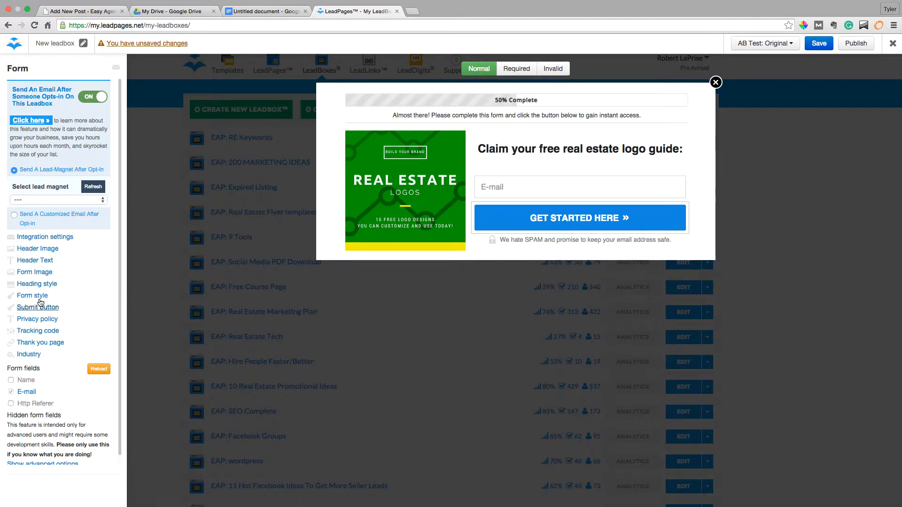
{"action": "left_click", "coordinate": [40, 342]}
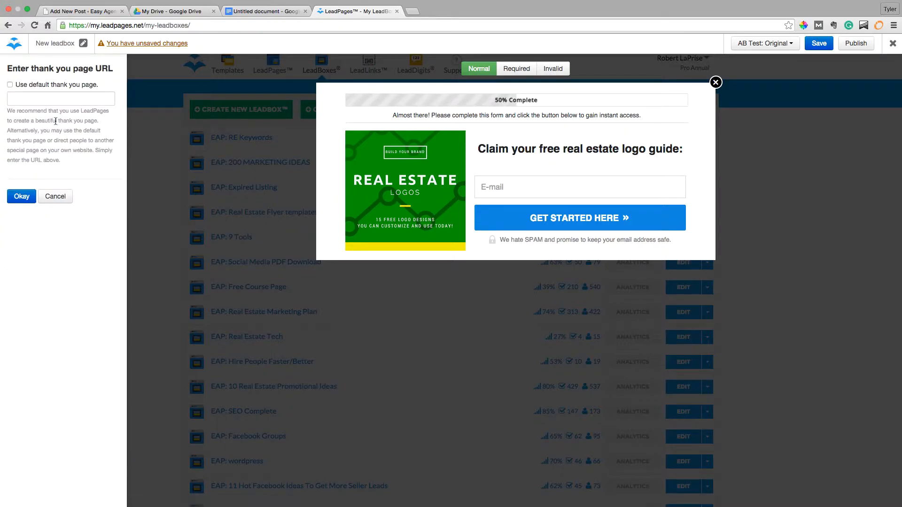
{"action": "left_click", "coordinate": [60, 99]}
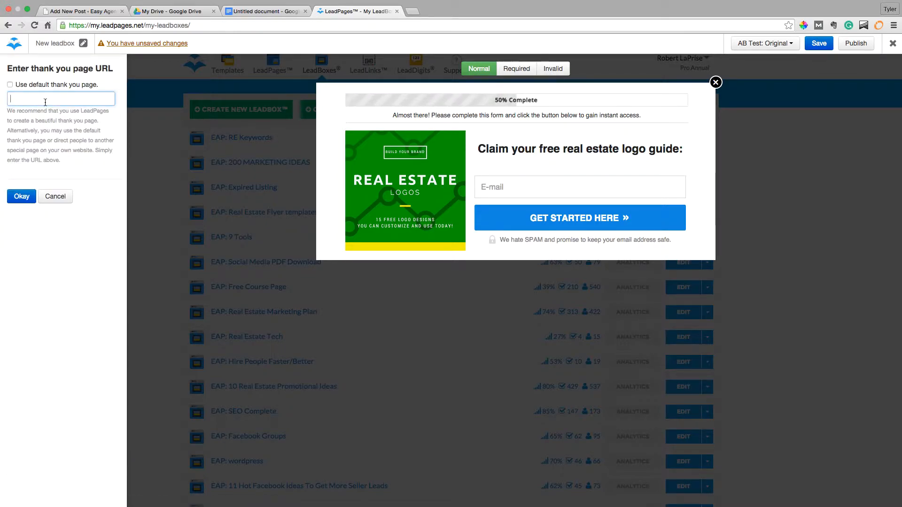
{"action": "type", "text": "e"}
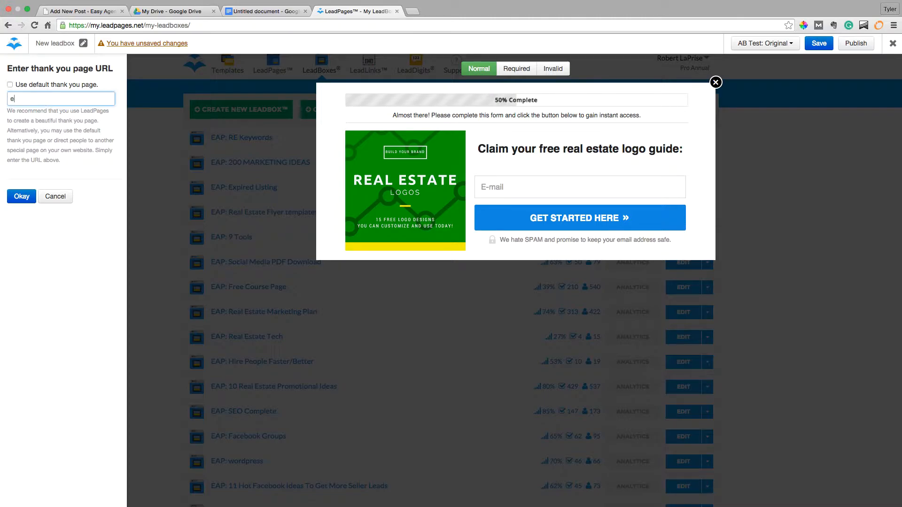
{"action": "type", "text": "asyagentpro.com/thanks"}
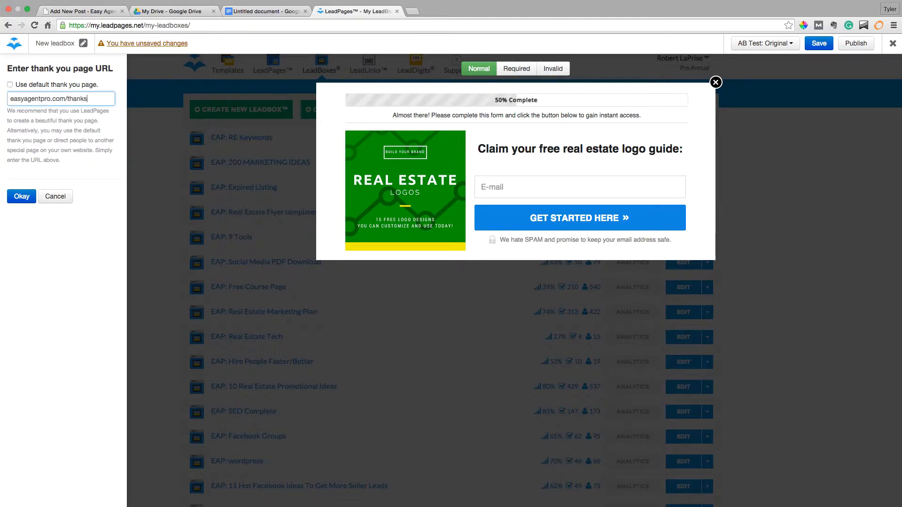
{"action": "left_click", "coordinate": [20, 196]}
{"action": "type", "text": "h"}
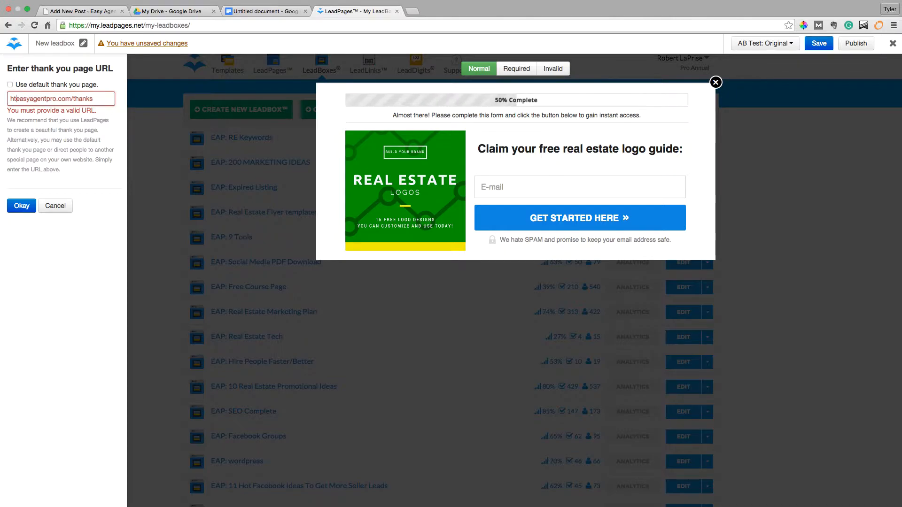
{"action": "left_click", "coordinate": [21, 196]}
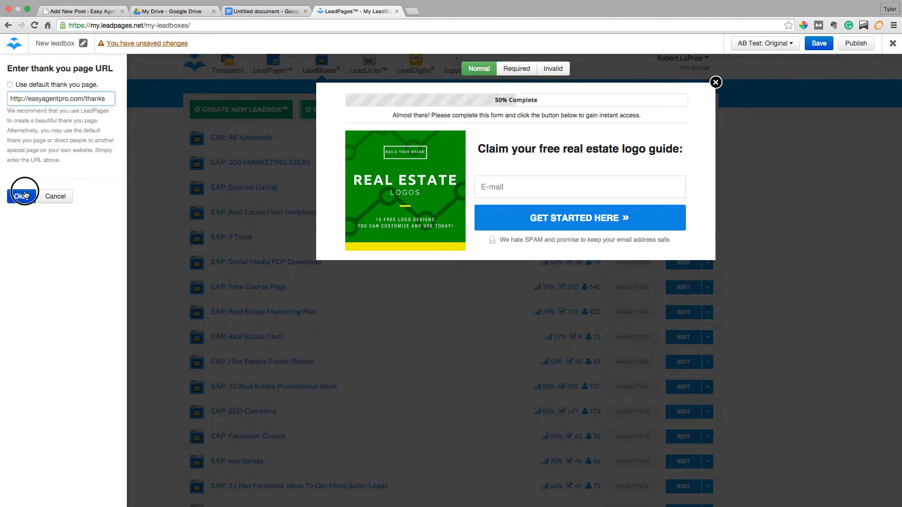
{"action": "left_click", "coordinate": [23, 196]}
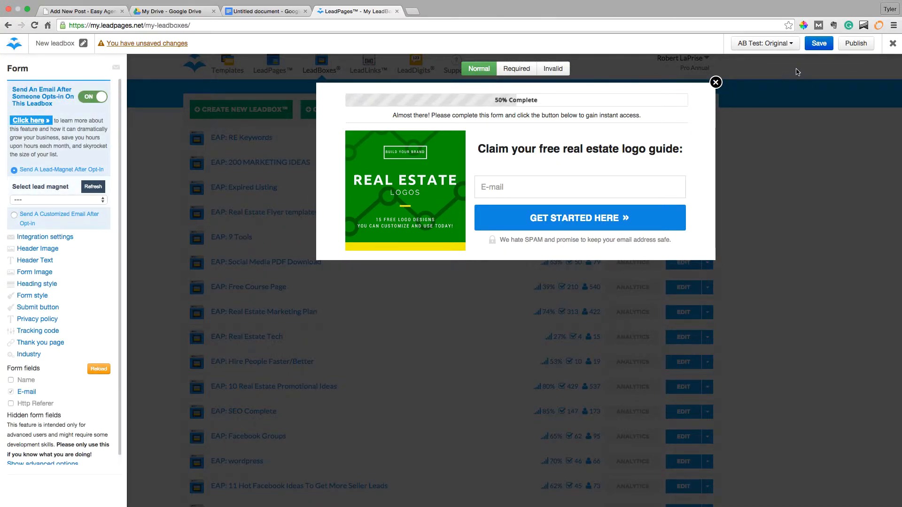
- Name the LeadBox 'demo leadbox' and save it
{"action": "left_click", "coordinate": [819, 44]}
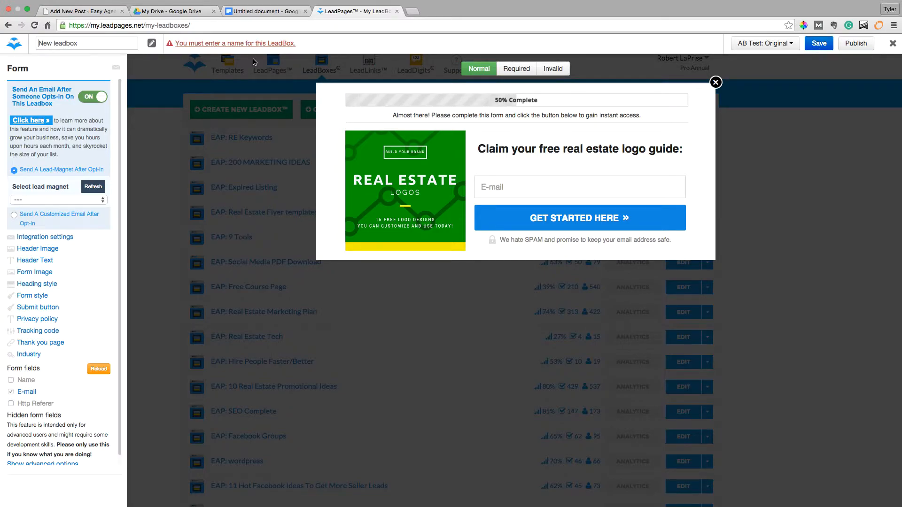
{"action": "type", "text": "demo leadbox"}
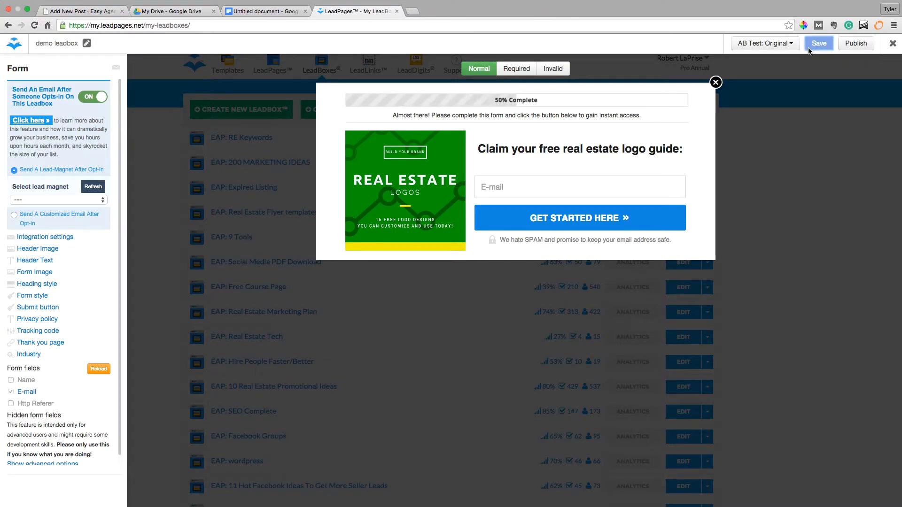
{"action": "left_click", "coordinate": [818, 43]}
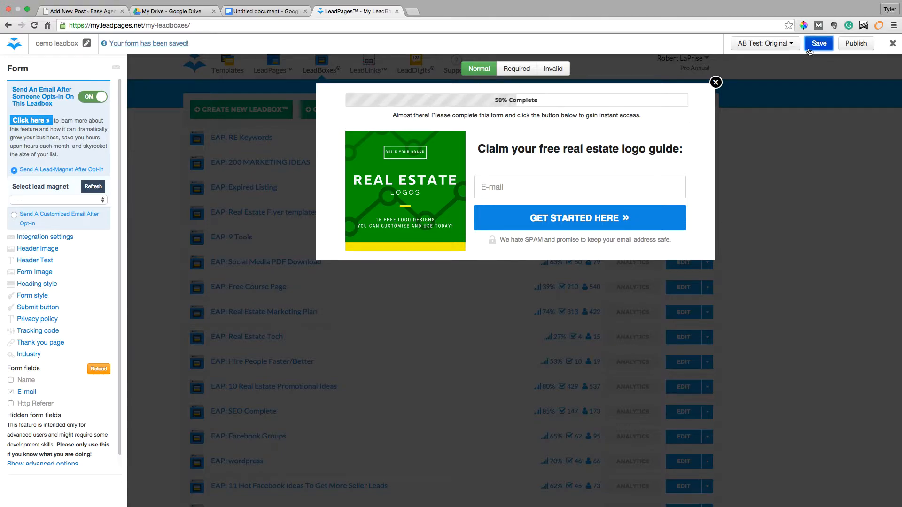
- In Publish, set the link text to 'Click here to download this article', copy the code, go to WordPress
{"action": "left_click", "coordinate": [856, 44]}
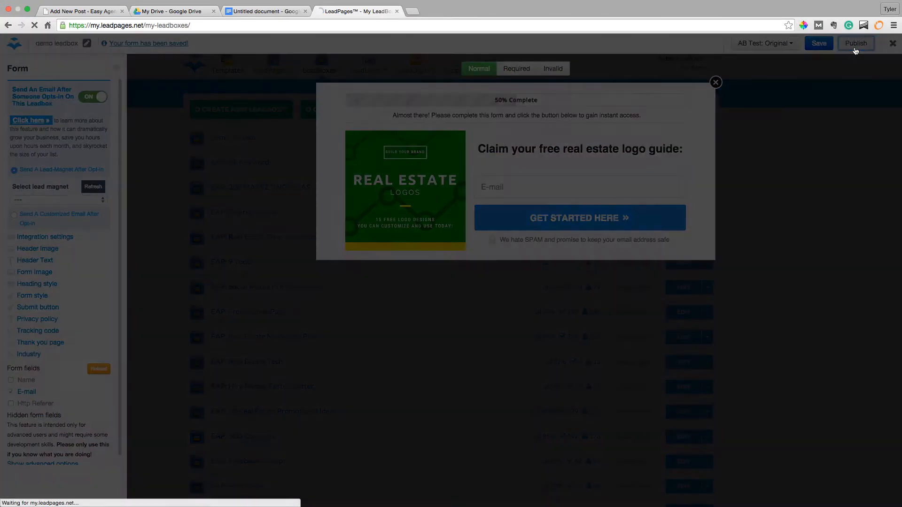
{"action": "left_click", "coordinate": [855, 43]}
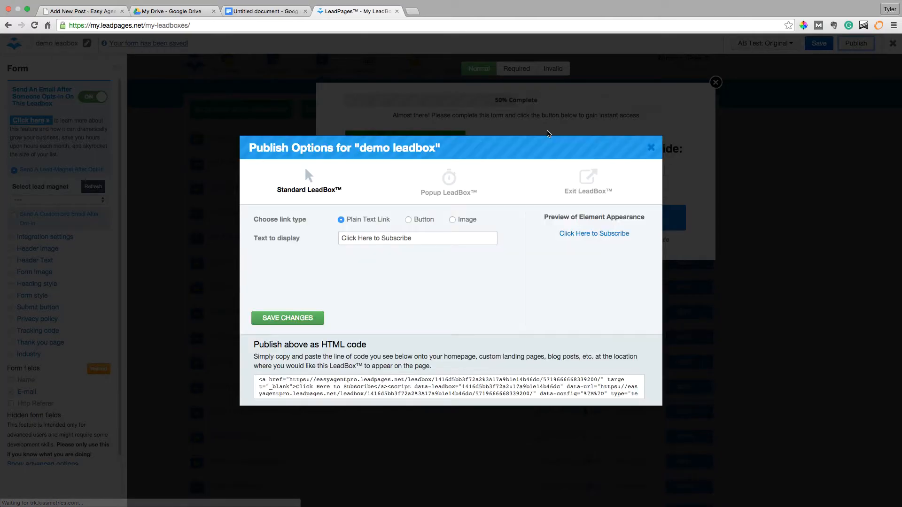
{"action": "left_click", "coordinate": [417, 239]}
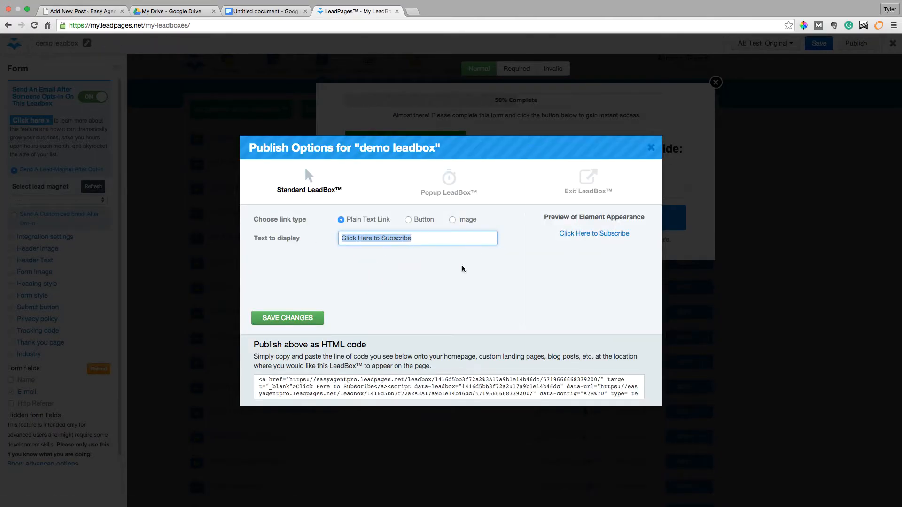
{"action": "type", "text": "Clic"}
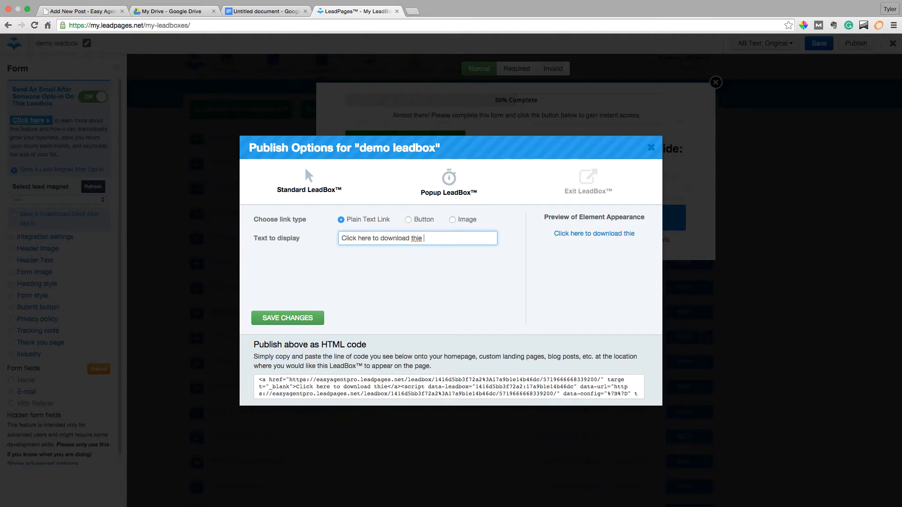
{"action": "type", "text": "article"}
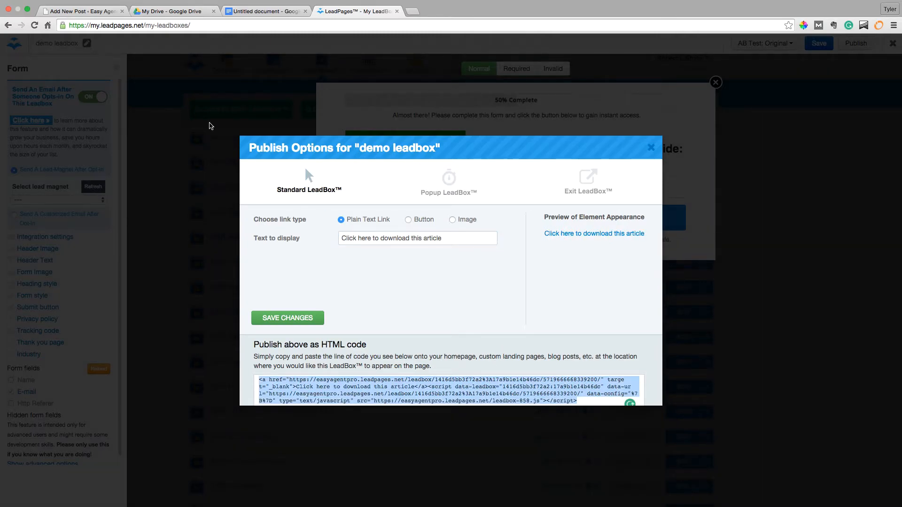
{"action": "left_click", "coordinate": [84, 11]}
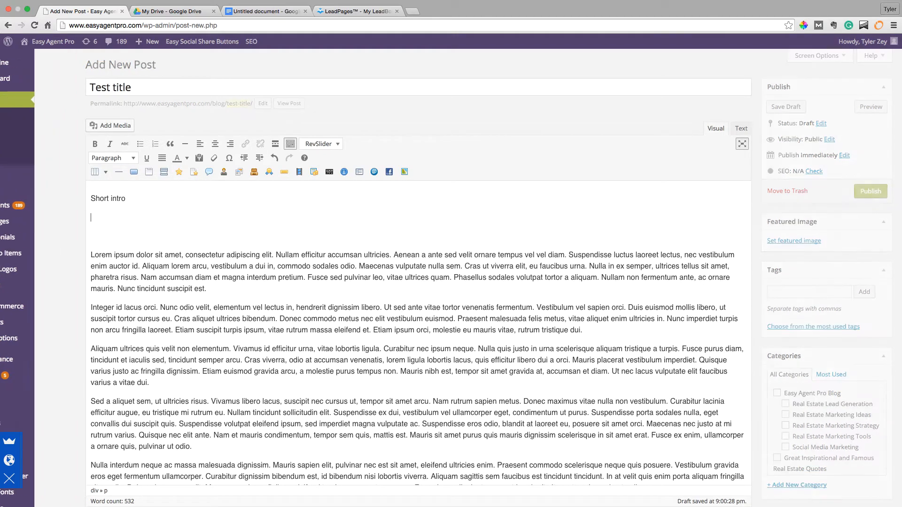
- Paste the embed code under 'Short intro' in the post's Text (HTML) view and return to LeadPages
{"action": "left_click", "coordinate": [740, 127]}
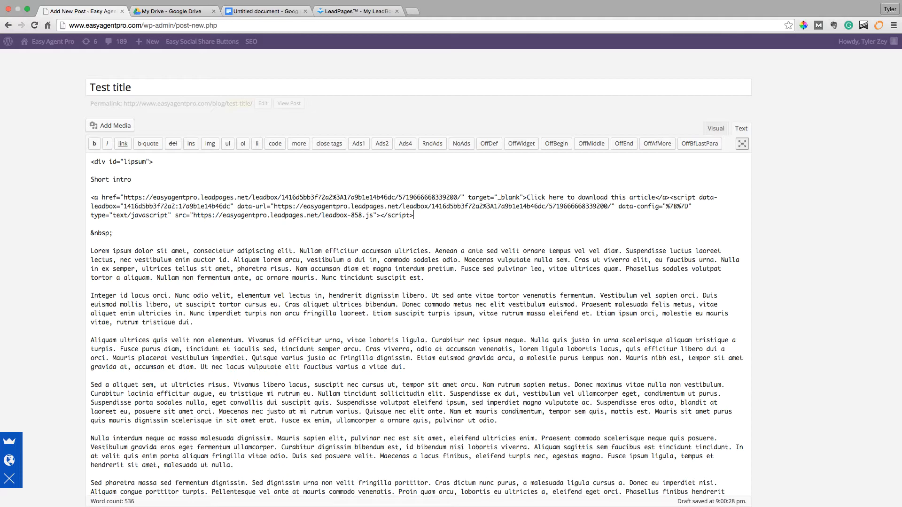
{"action": "left_click", "coordinate": [714, 127]}
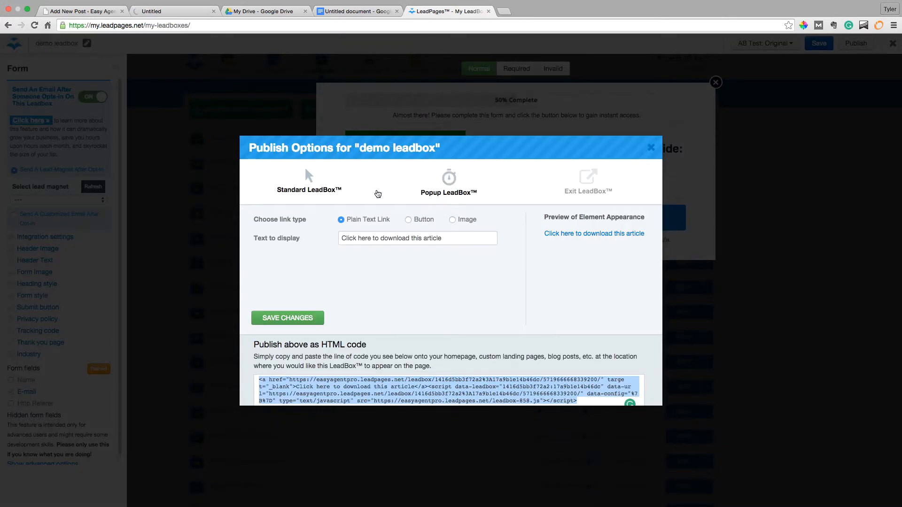
- Switch the LeadBox link type to Button and adjust its background colour with the picker
{"action": "left_click", "coordinate": [407, 219]}
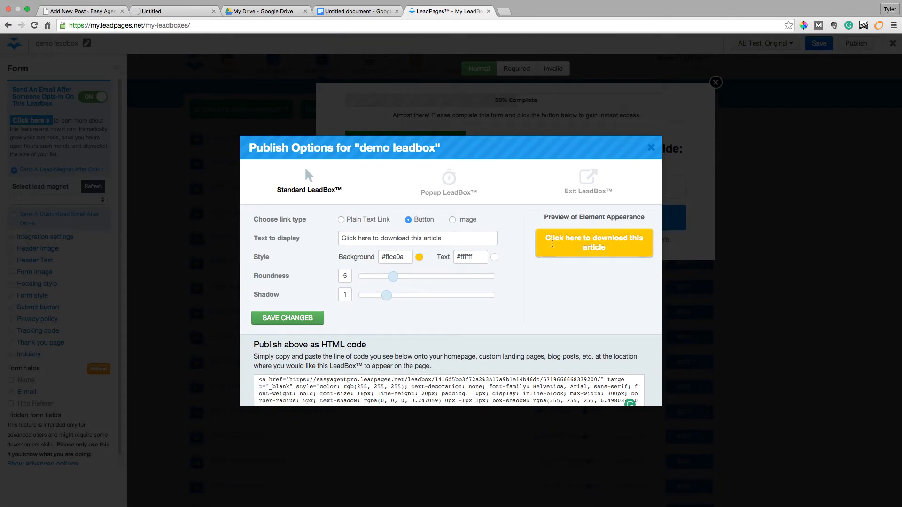
{"action": "left_click", "coordinate": [419, 256]}
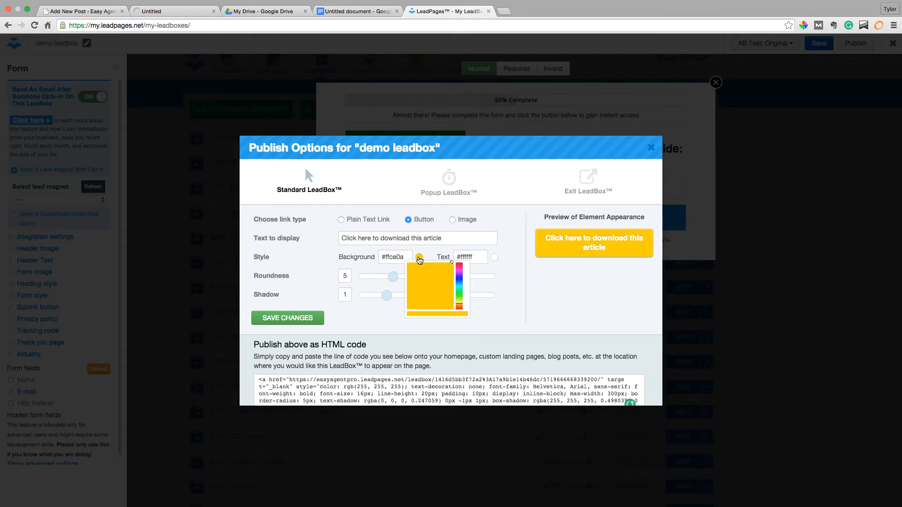
{"action": "left_click", "coordinate": [454, 265]}
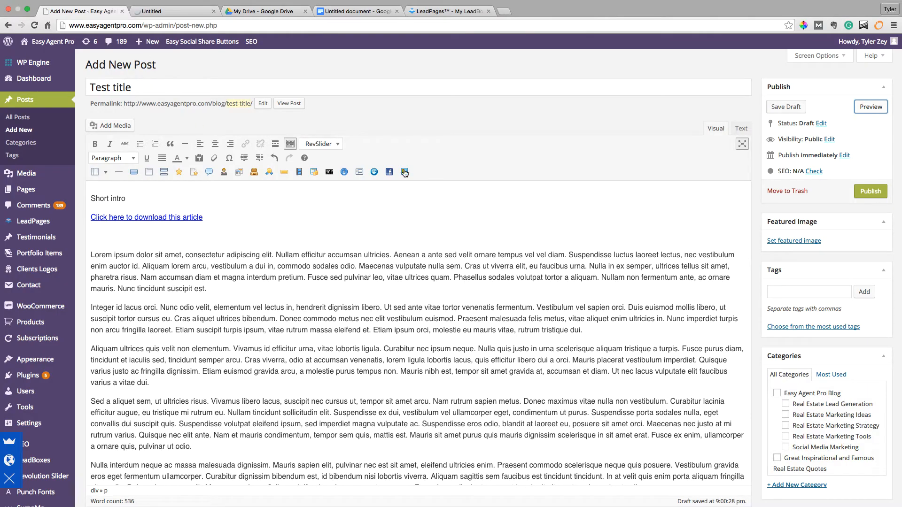
- Paste the button code in the Text tab, preview the post and test that the link opens the opt-in popup
{"action": "left_click", "coordinate": [740, 128]}
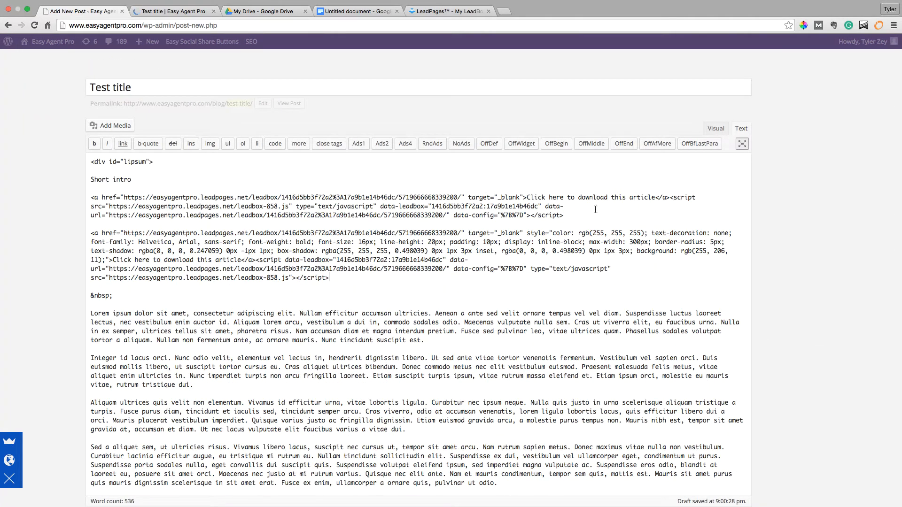
{"action": "left_click", "coordinate": [716, 128]}
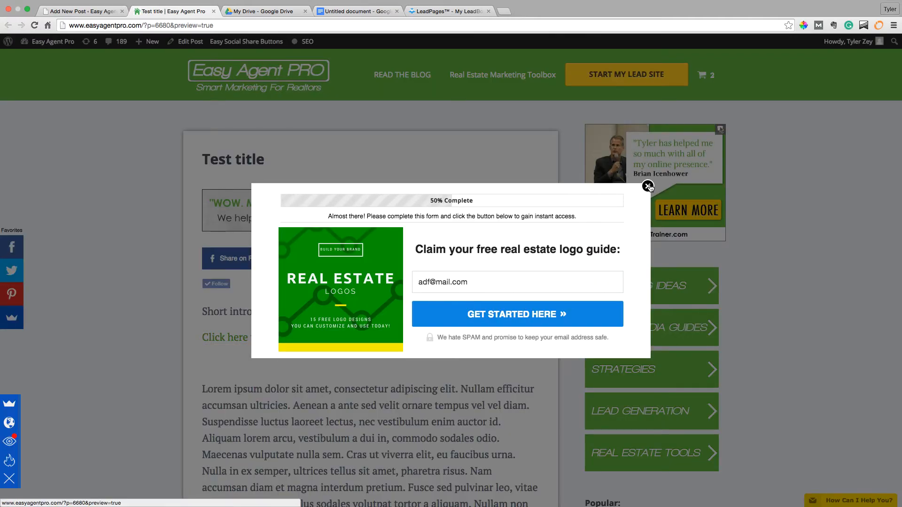
{"action": "left_click", "coordinate": [648, 186]}
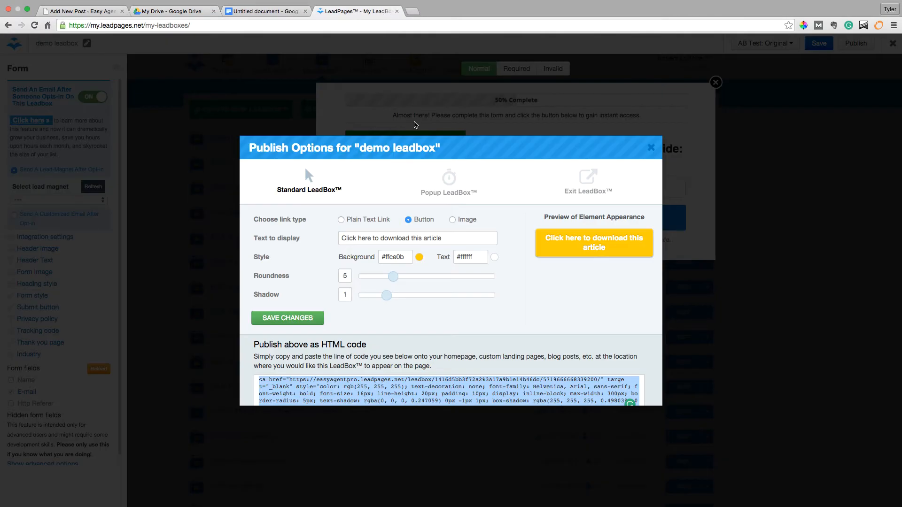
- Close Publish Options and the LeadBox editor, then close the LeadPages tab to return to Google Docs
{"action": "left_click", "coordinate": [651, 146]}
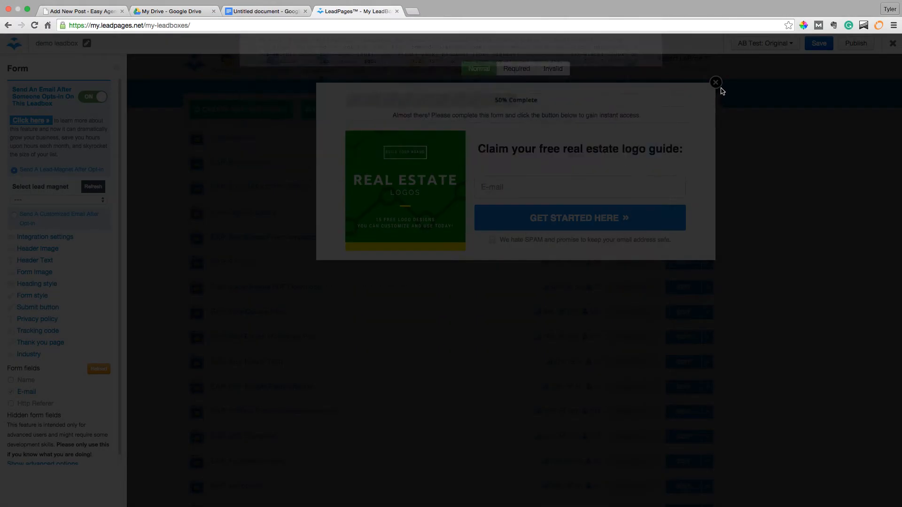
{"action": "left_click", "coordinate": [716, 82]}
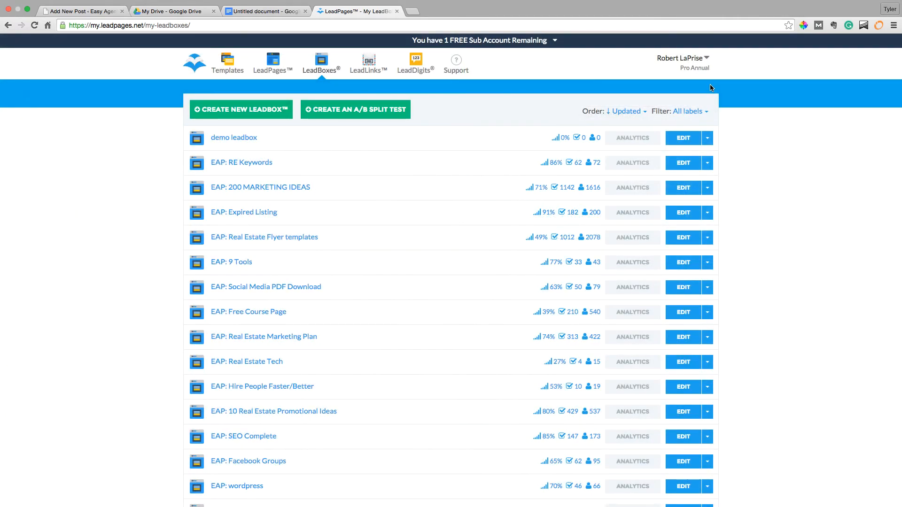
{"action": "left_click", "coordinate": [625, 110]}
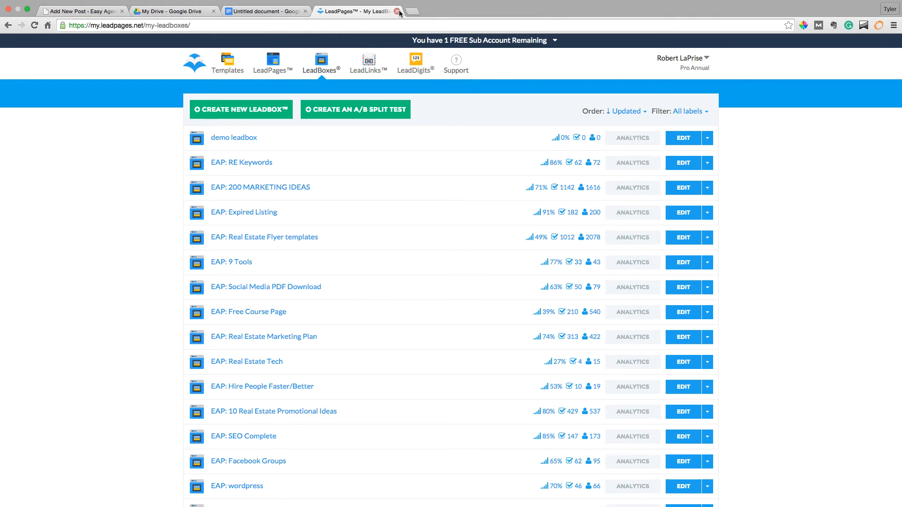
{"action": "left_click", "coordinate": [394, 12]}
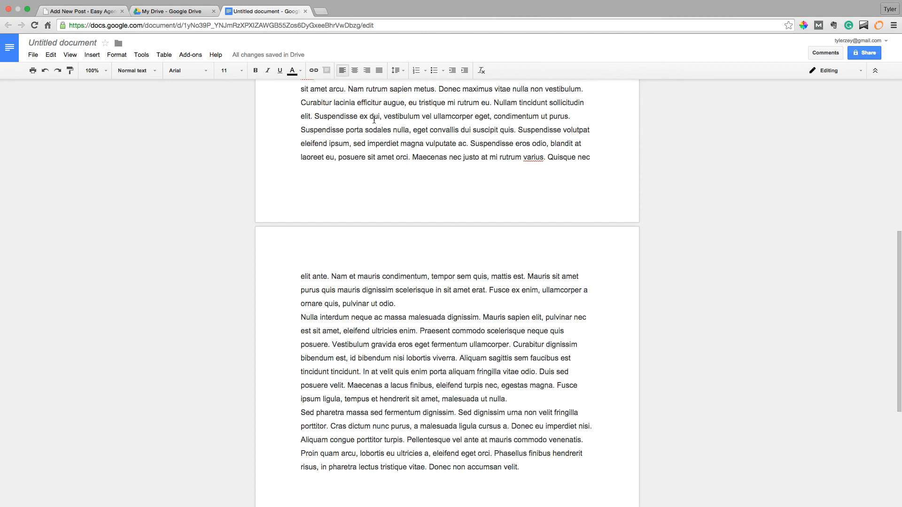
{"action": "mouse_move", "coordinate": [431, 187]}
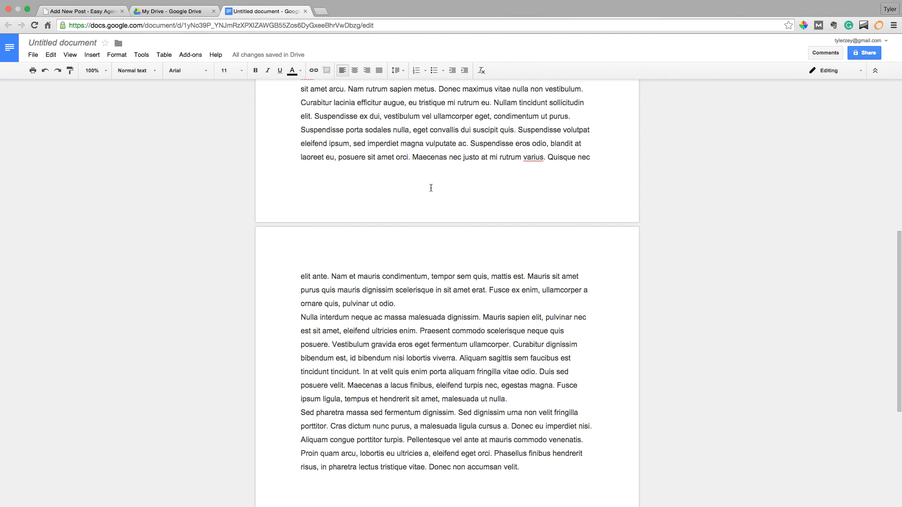